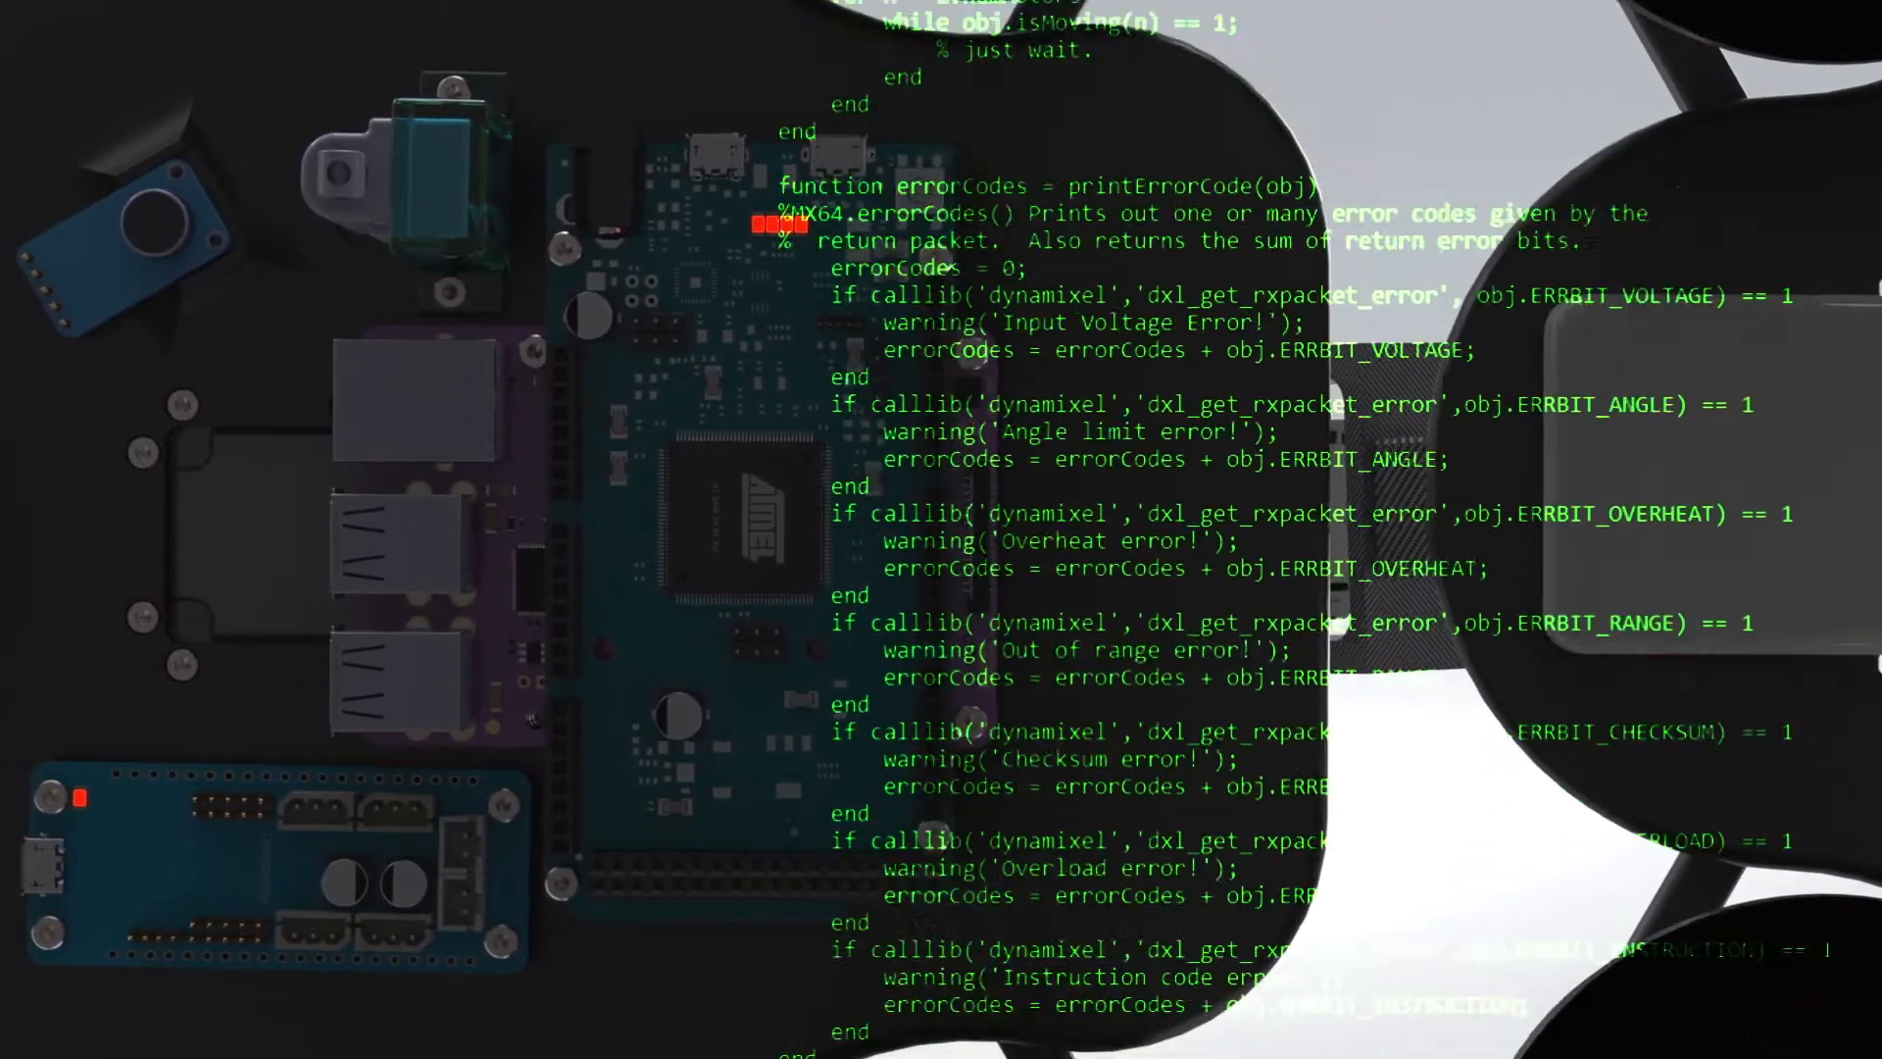
- Close the Chassis3.5 part, choosing Yes to save its changes
scroll(down, 3)
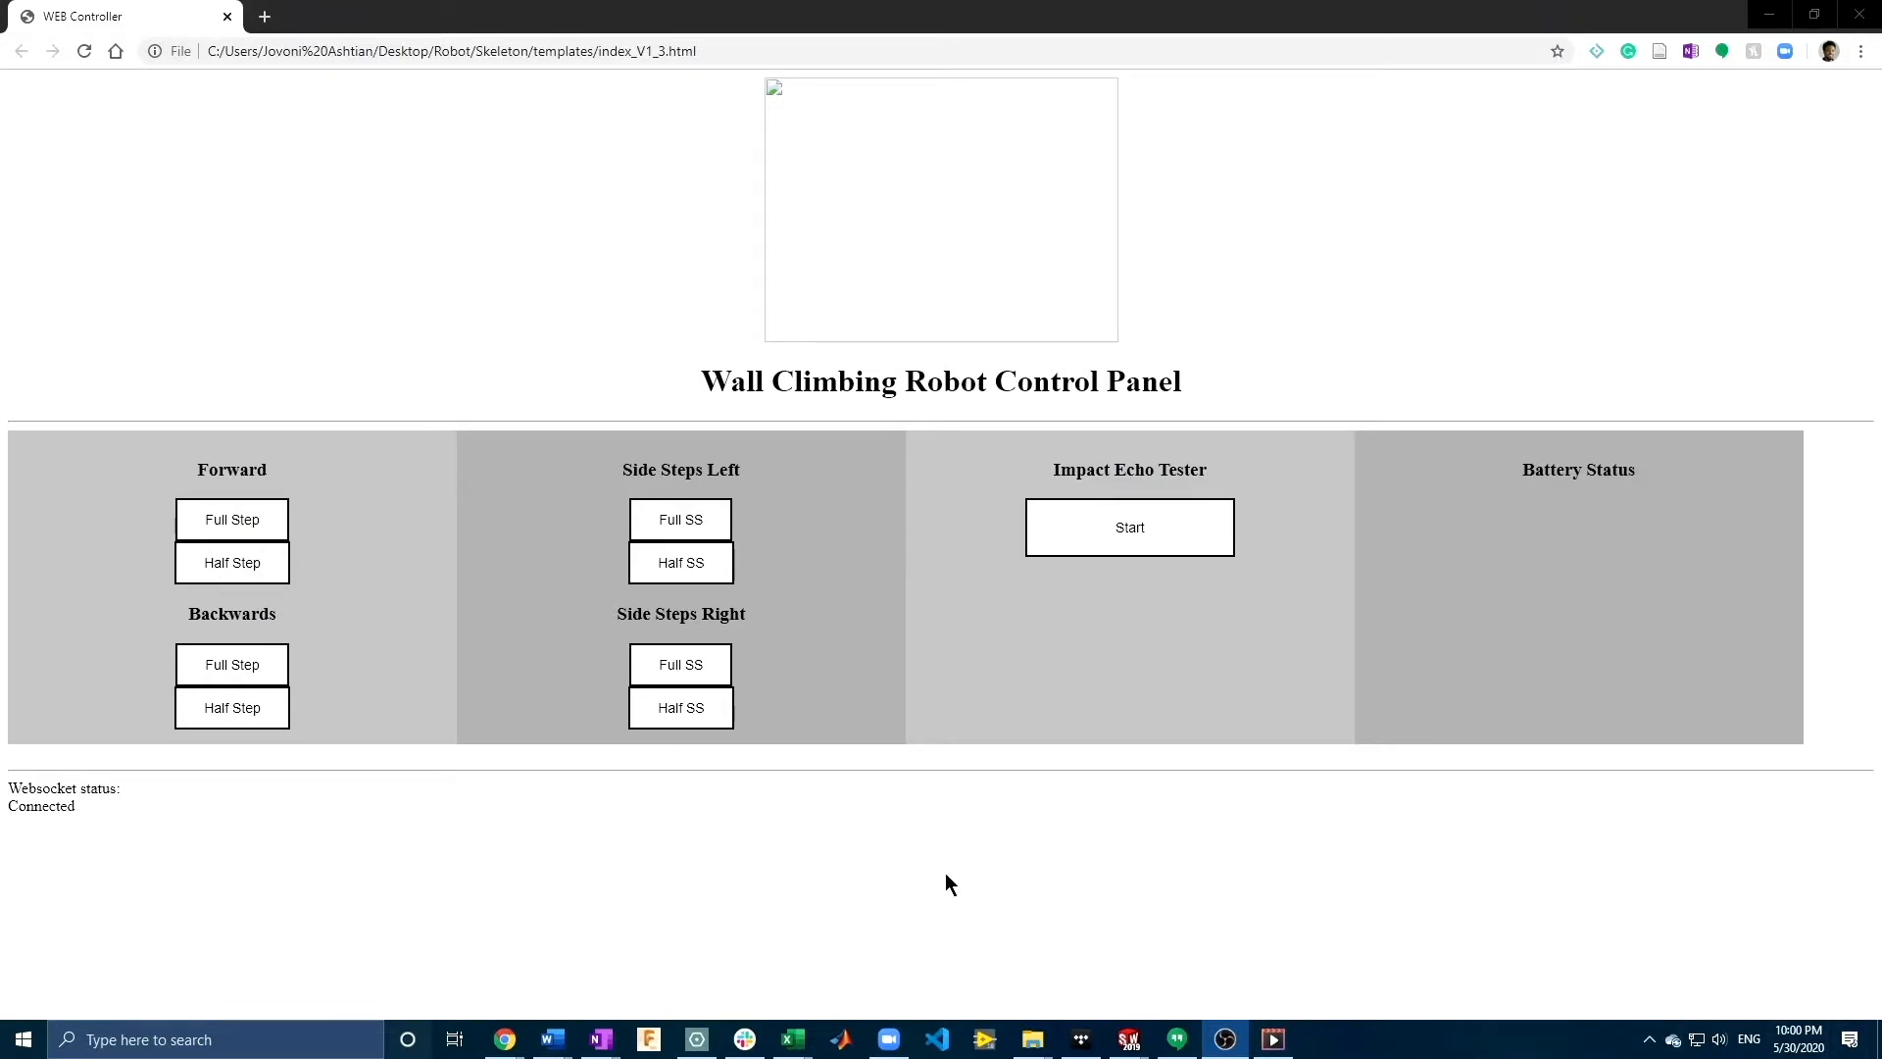
mouse_move(321, 546)
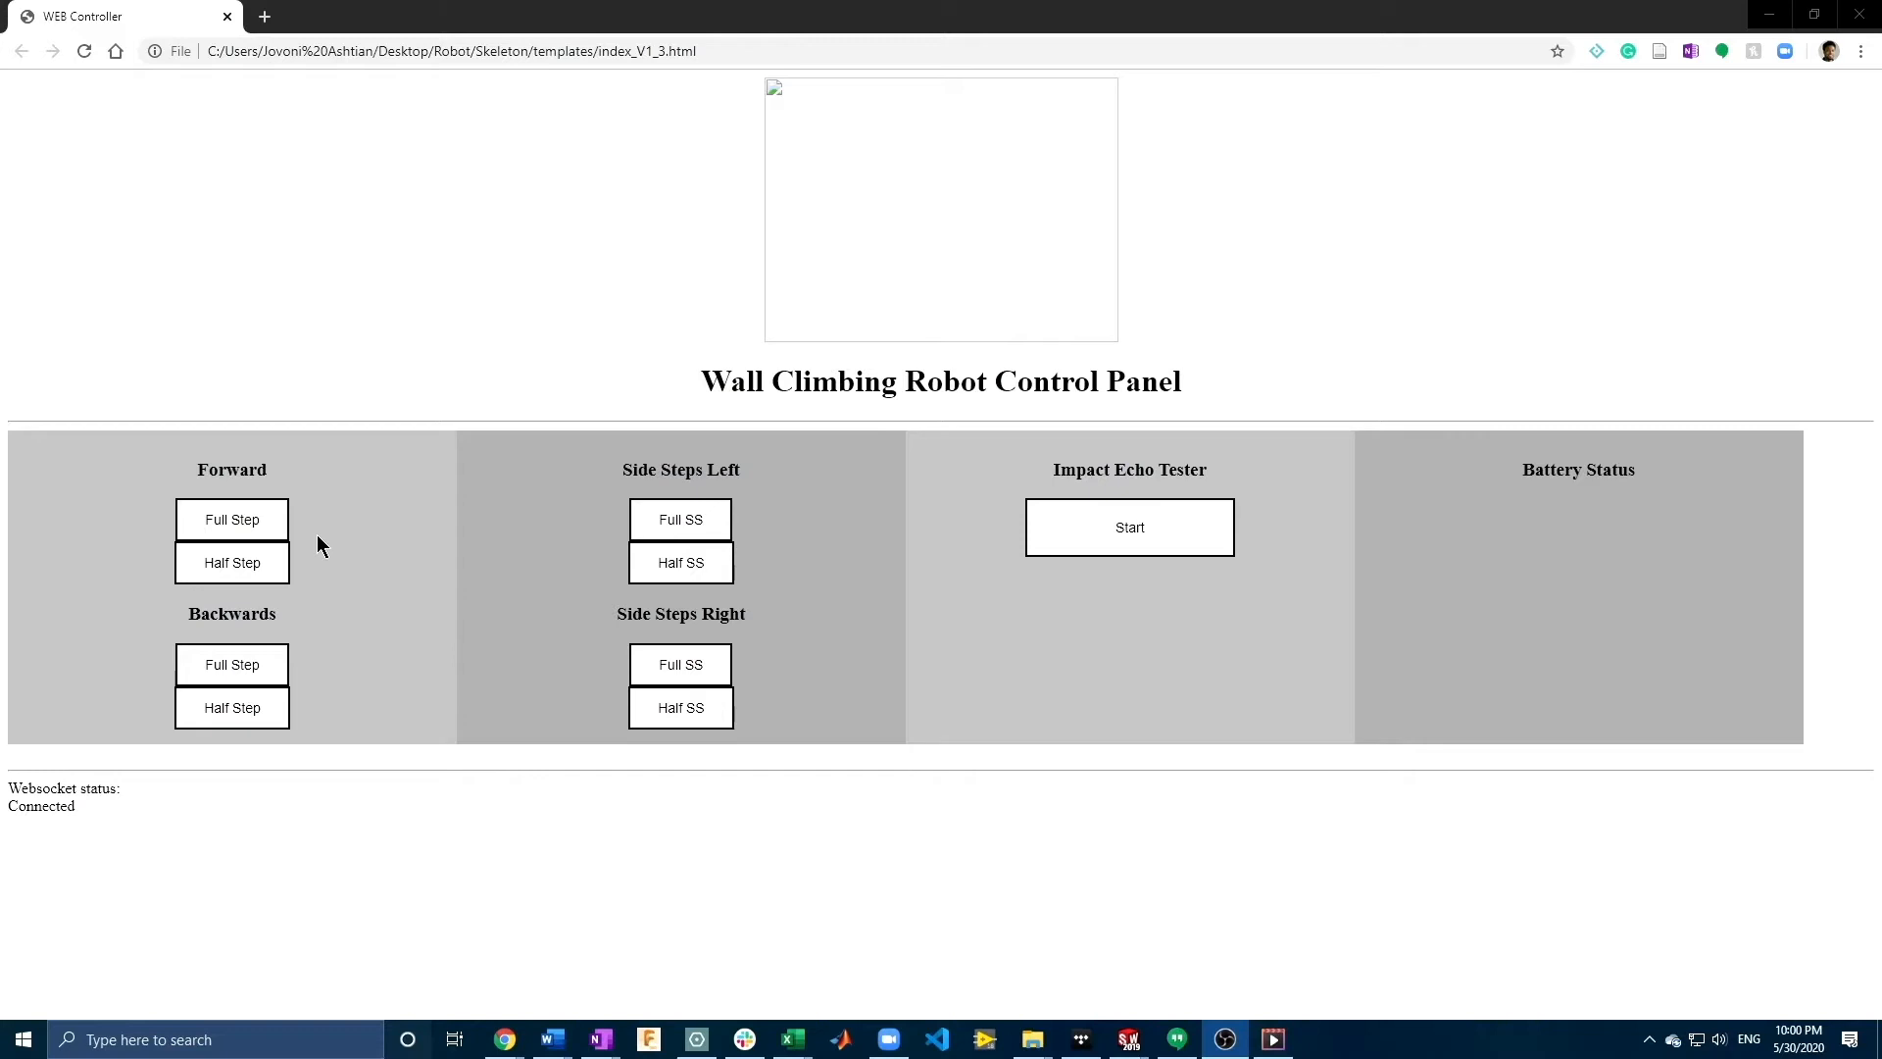
click(231, 519)
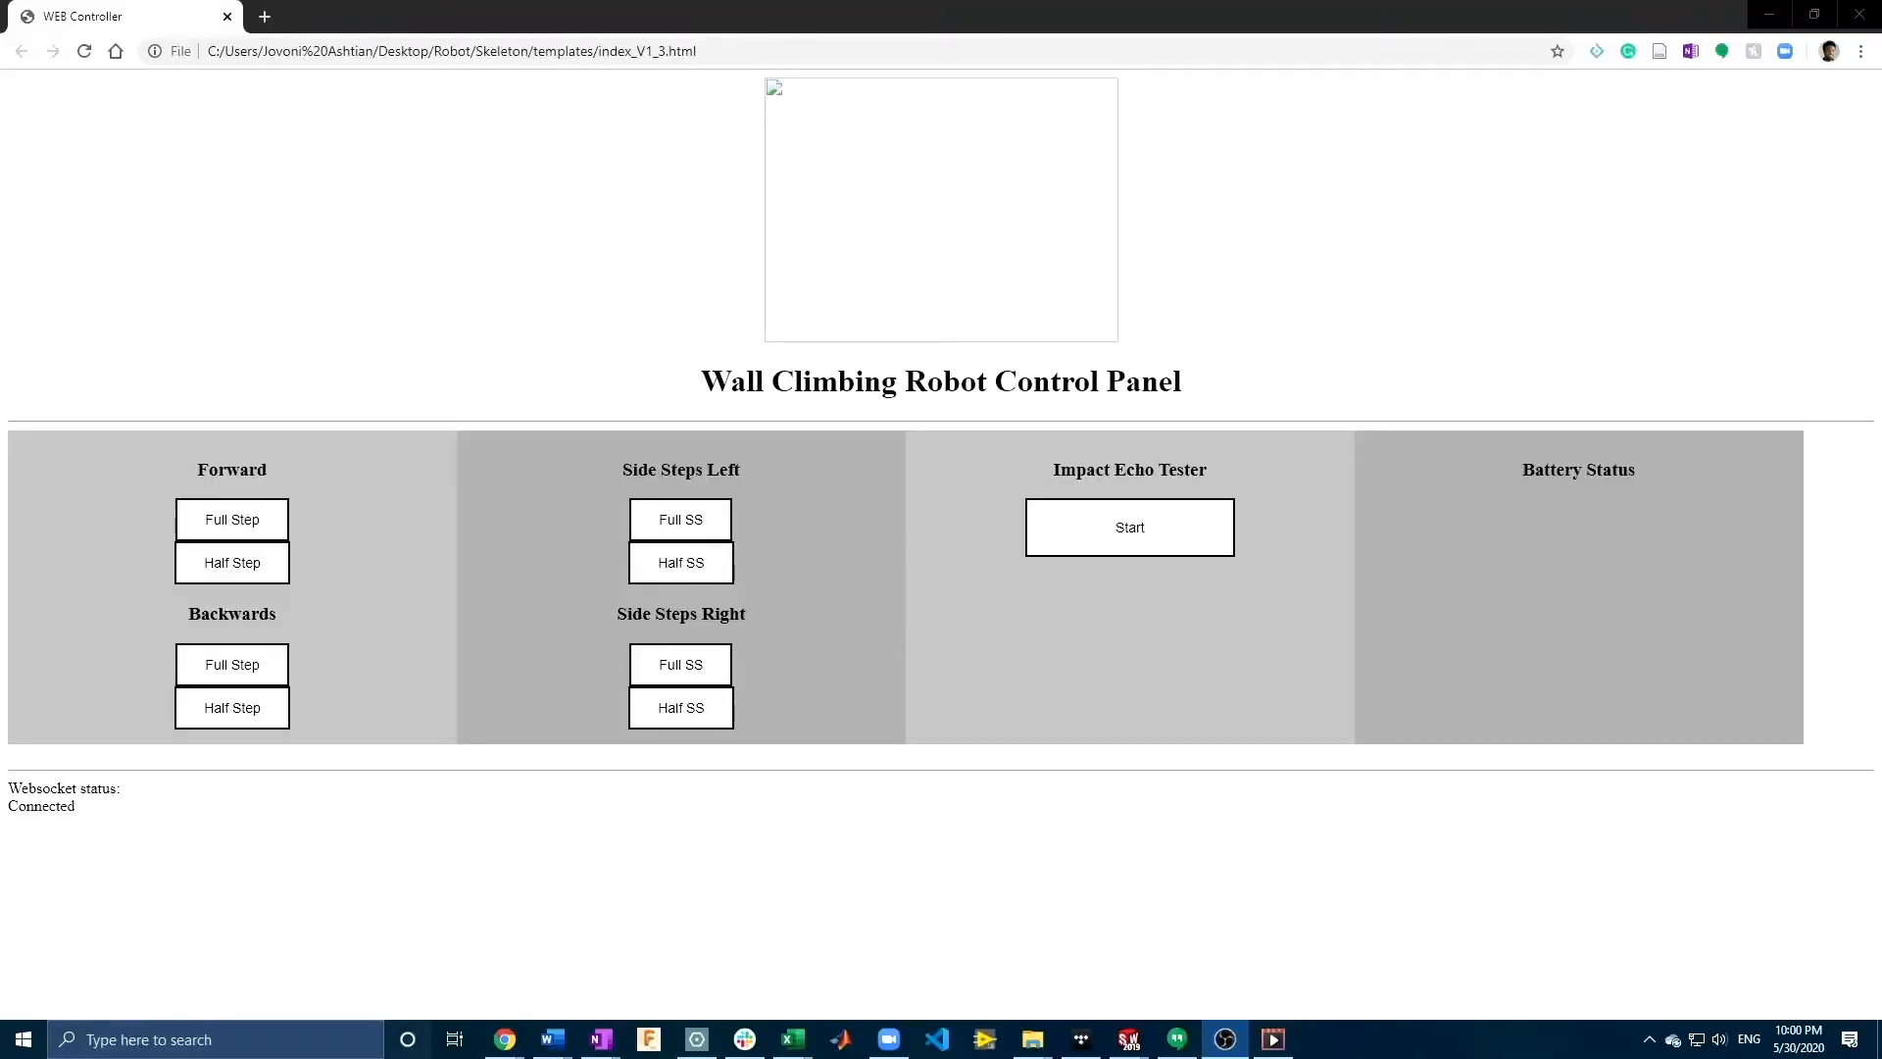
mouse_move(1182, 946)
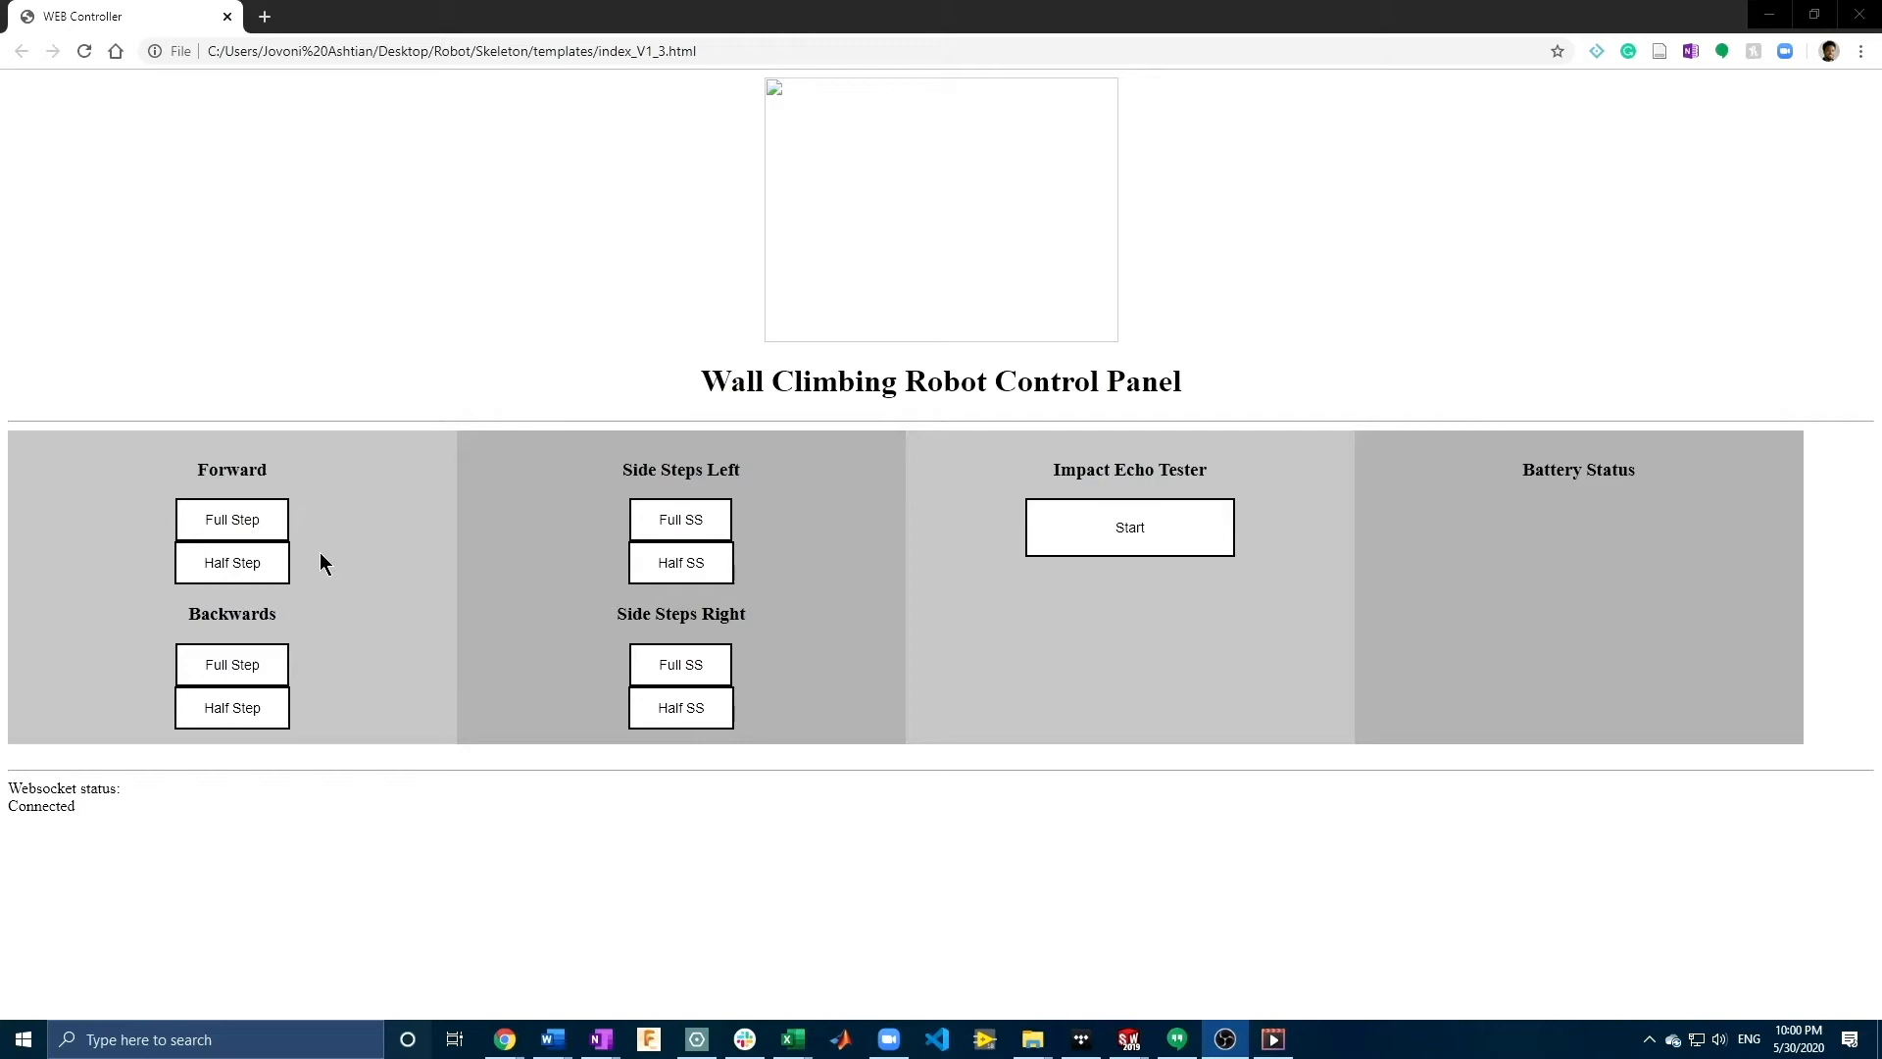
click(231, 518)
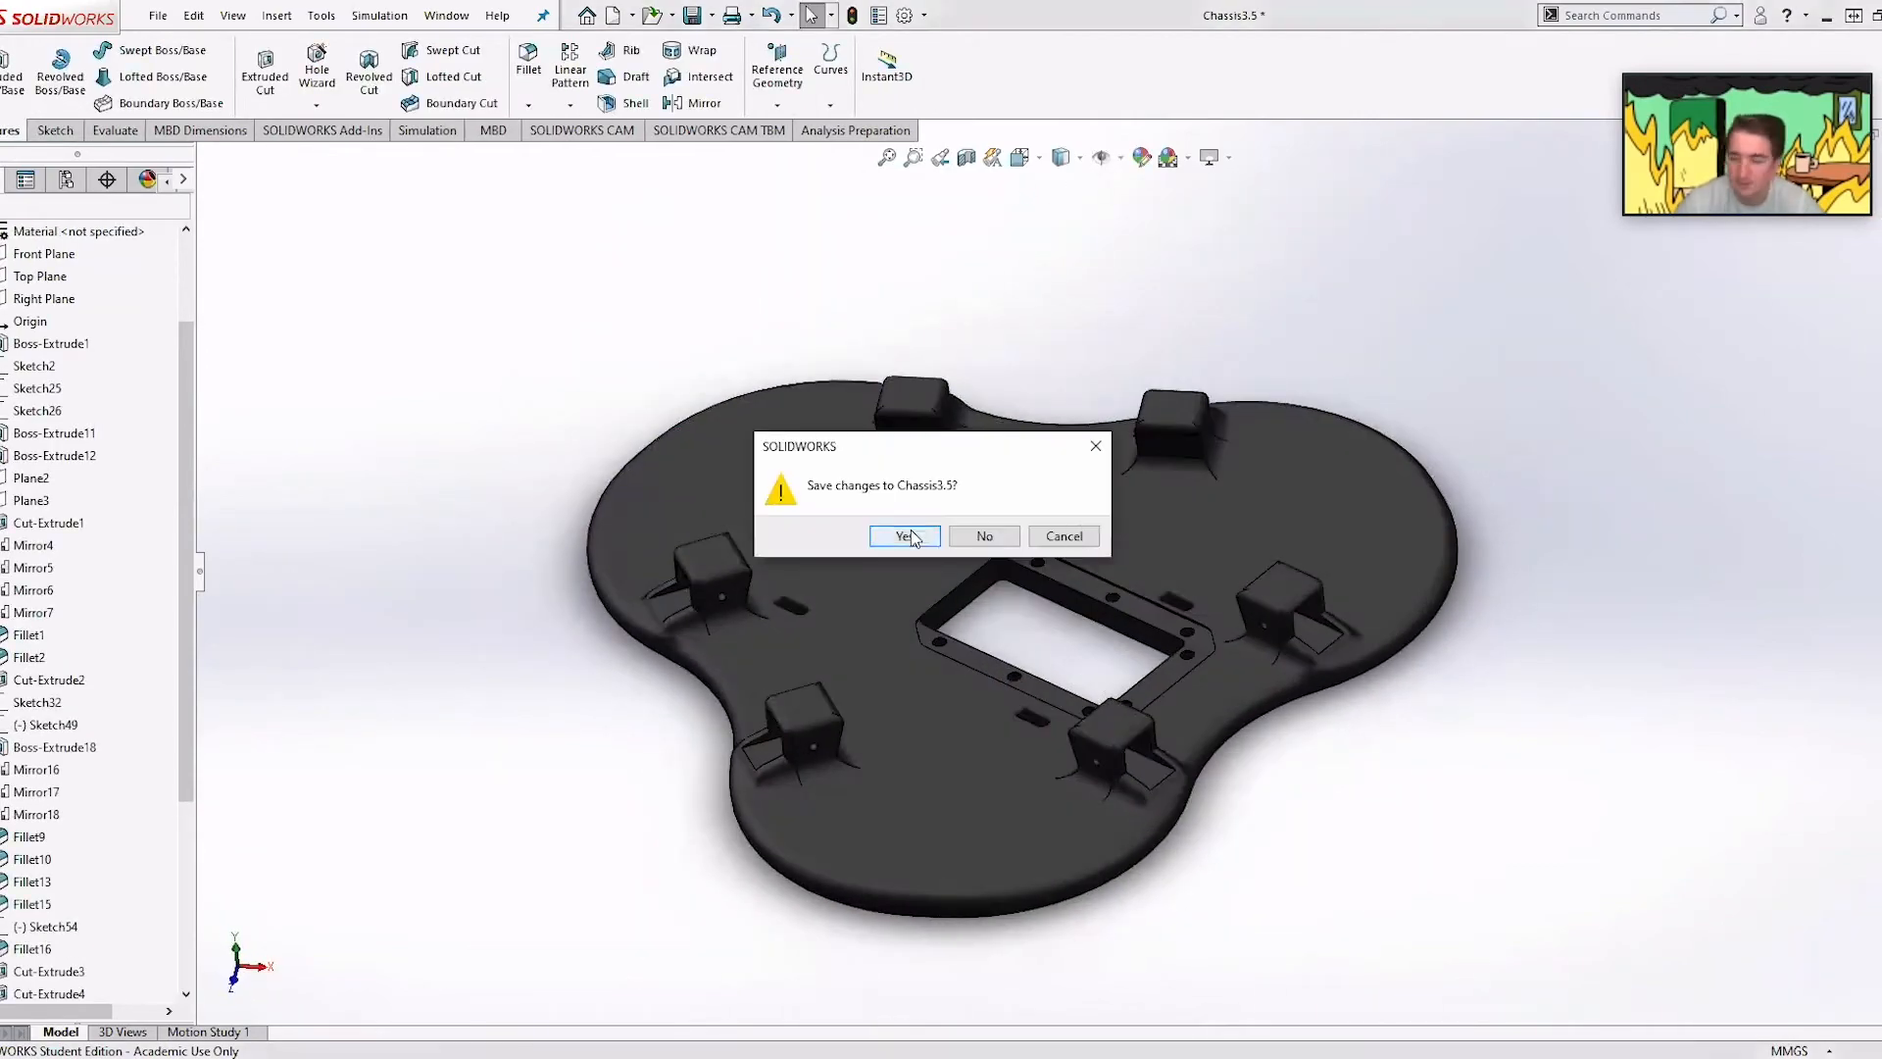
click(902, 536)
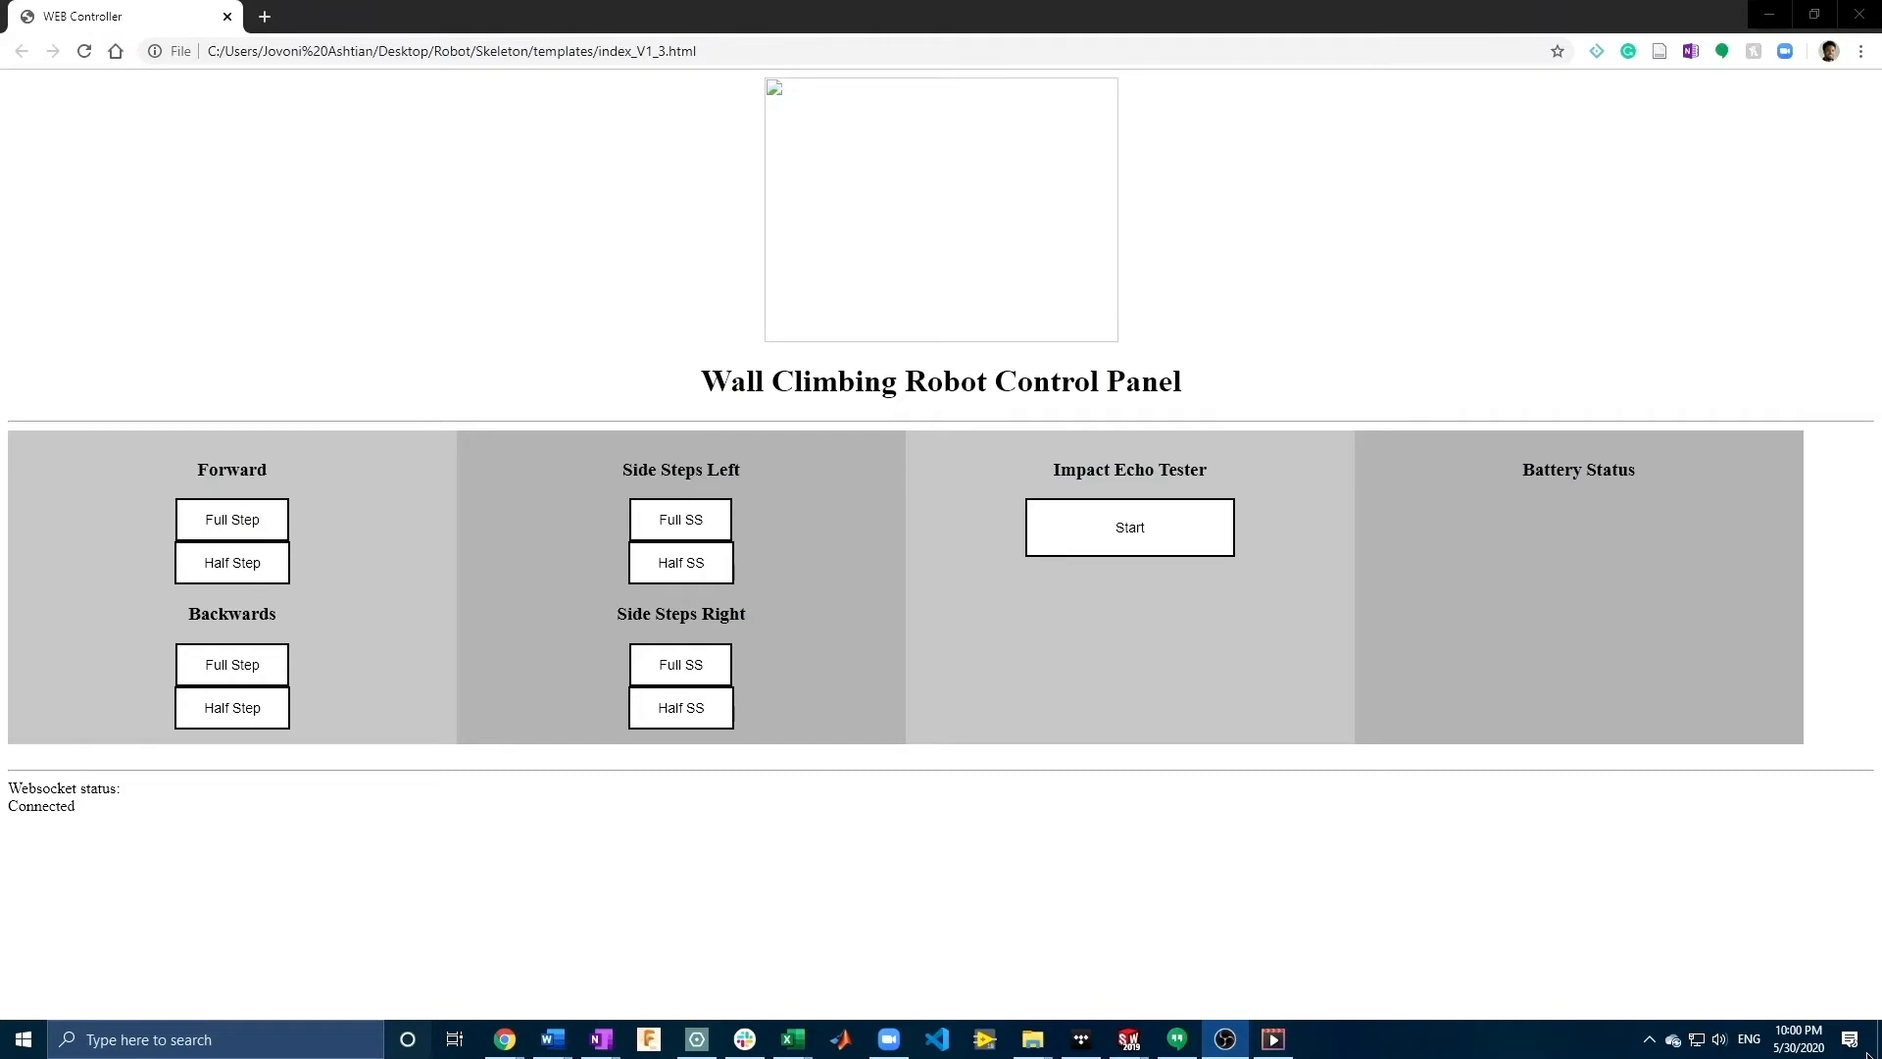
mouse_move(498, 745)
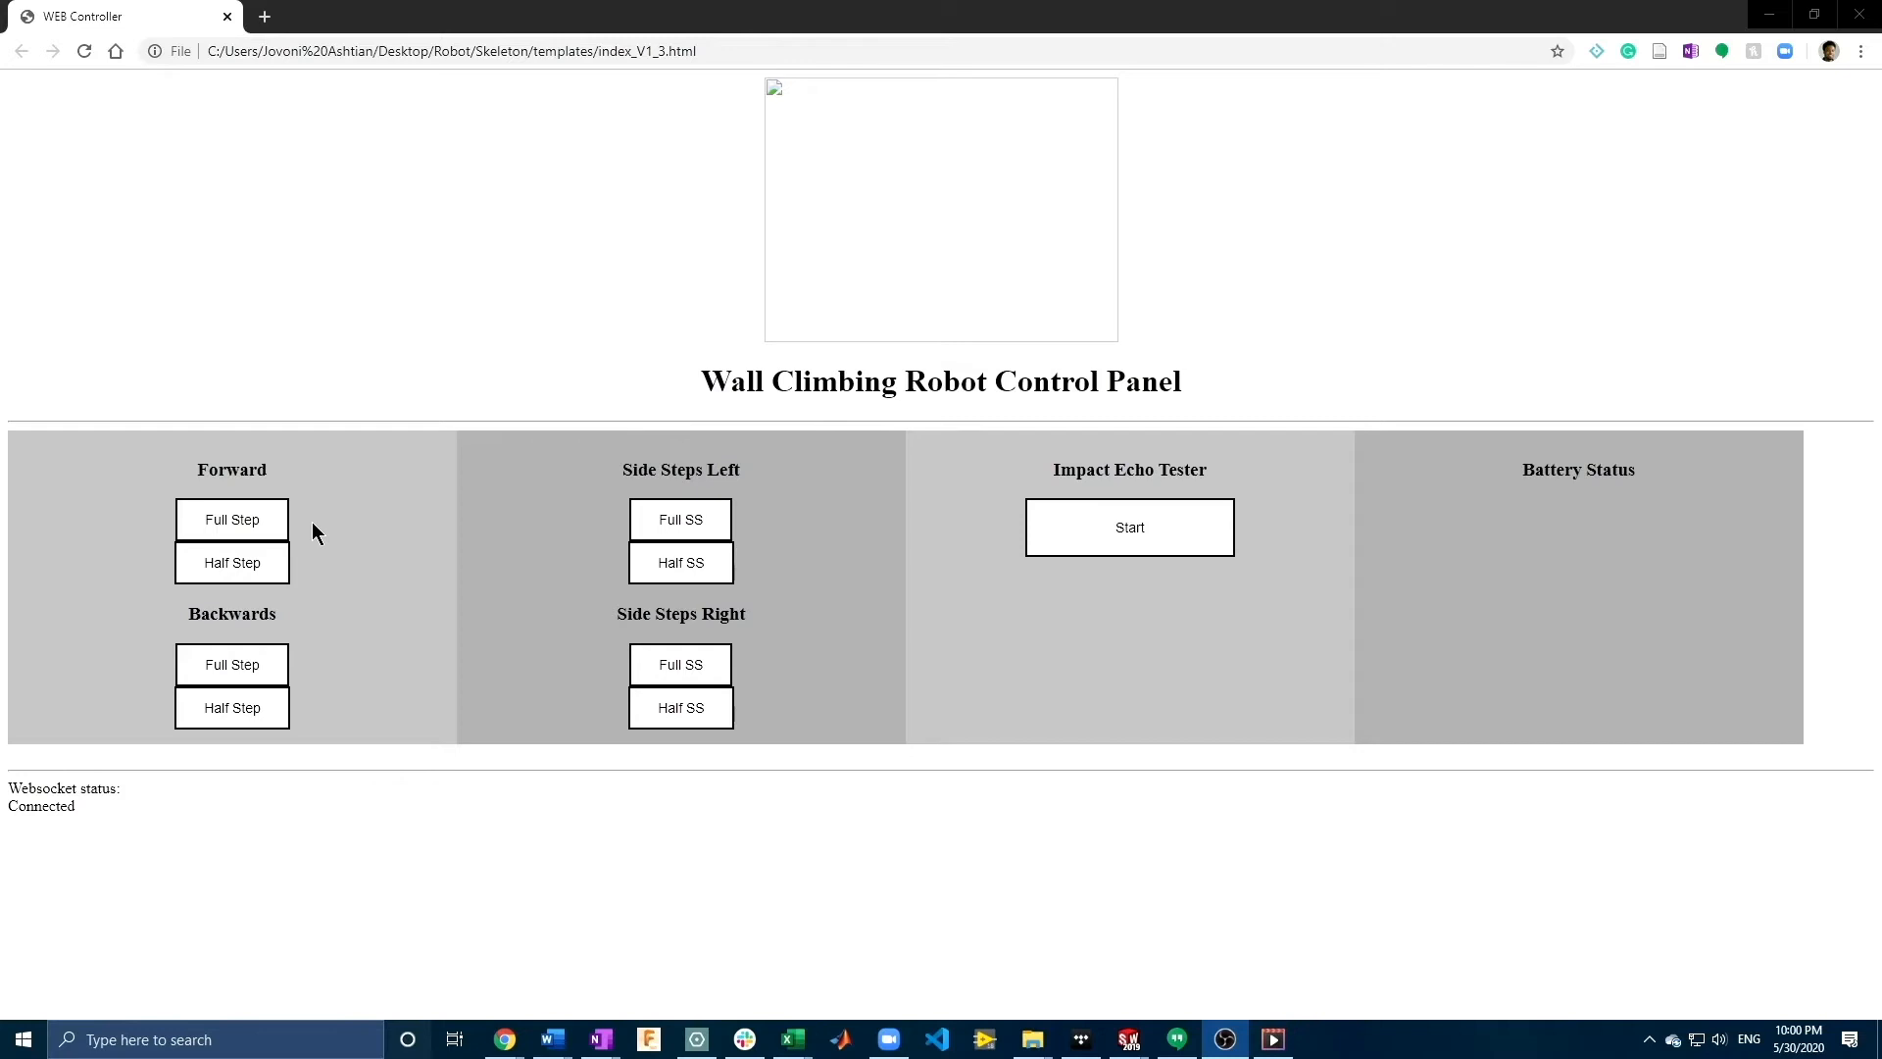
click(231, 519)
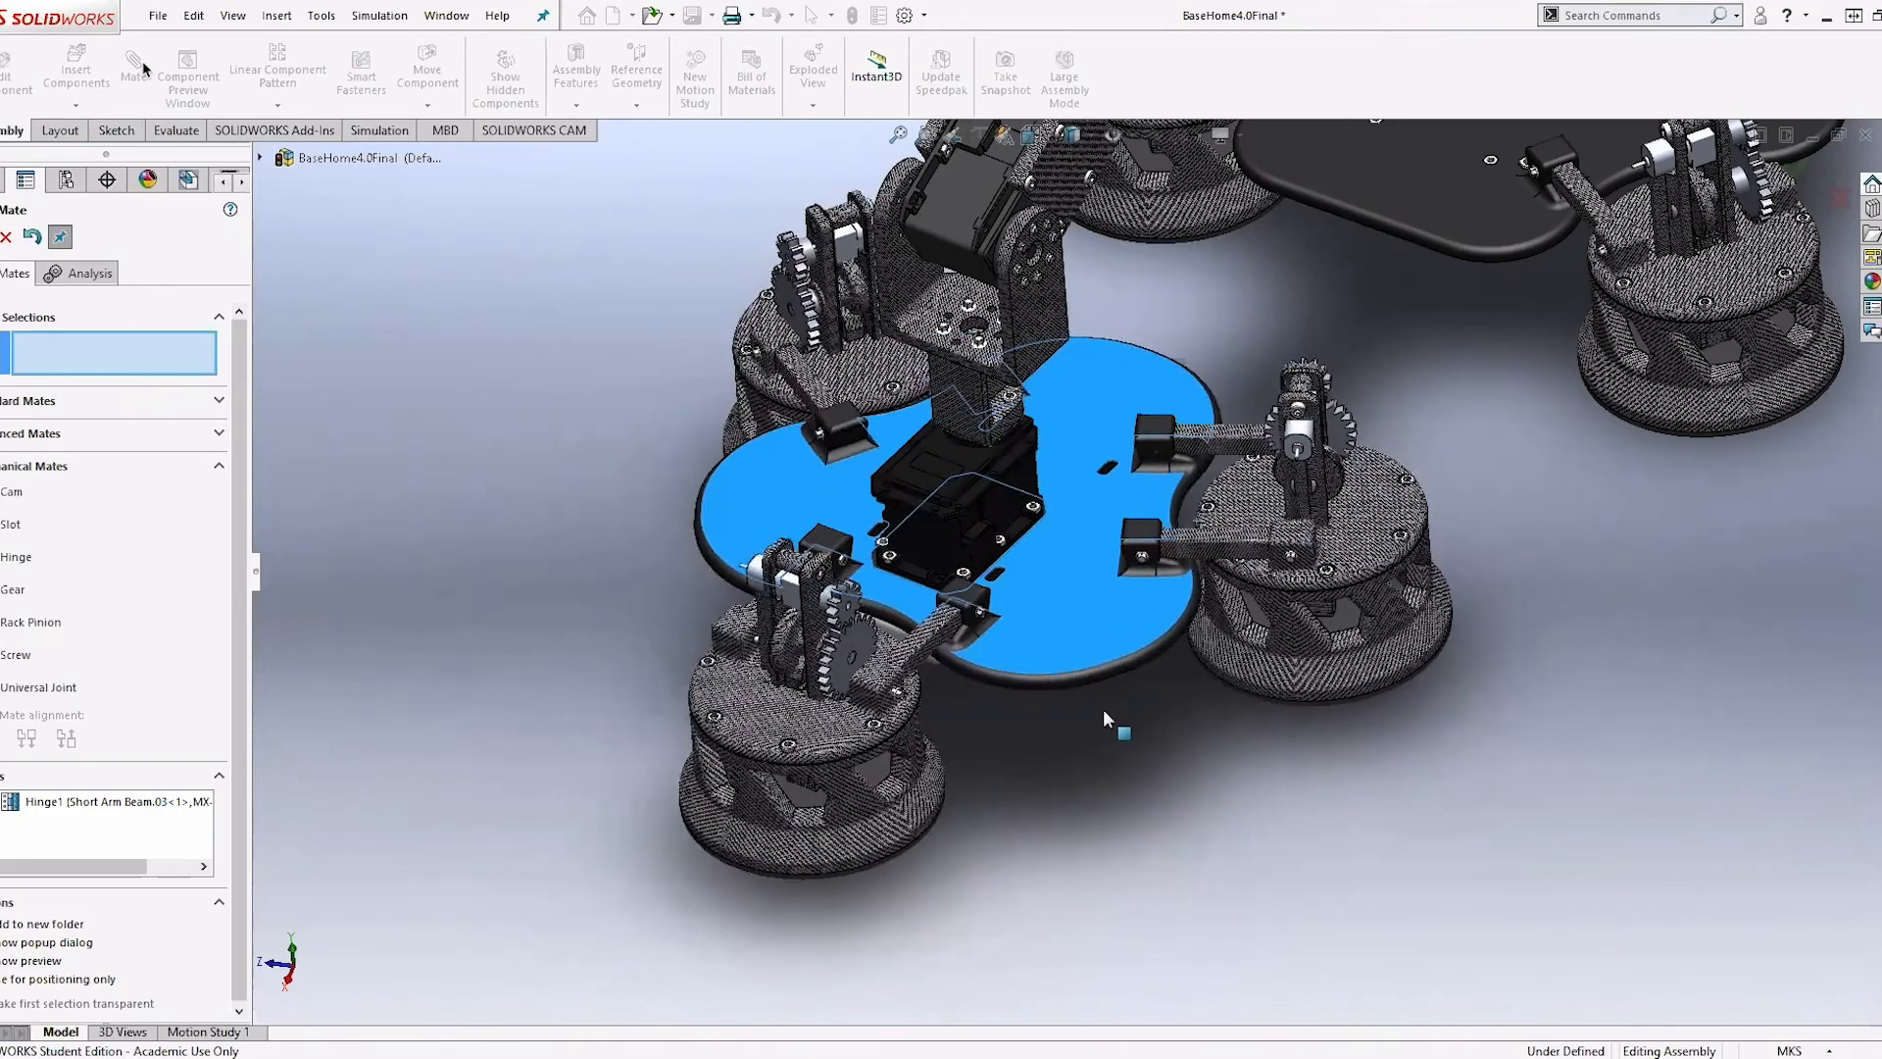
- Close the Mate PropertyManager and orbit the assembly to show the underside electronics
click(33, 236)
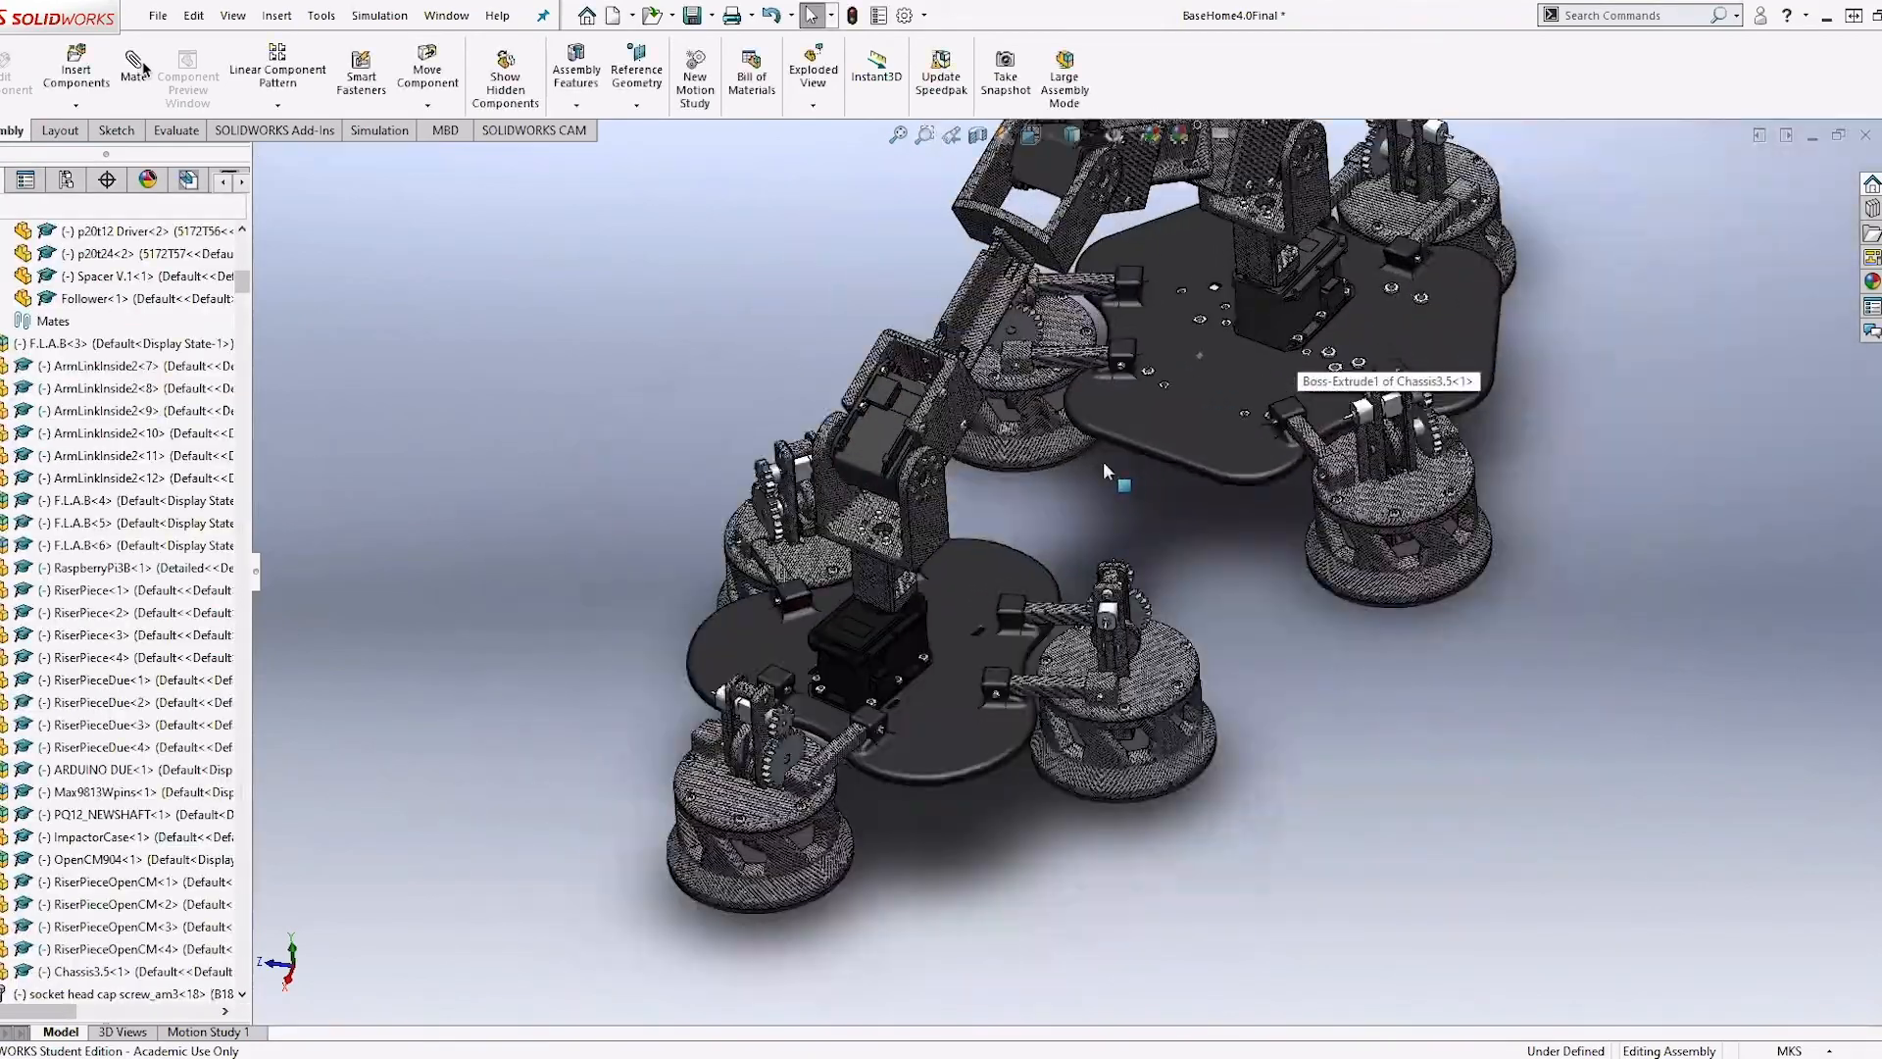
drag(1105, 481, 1140, 408)
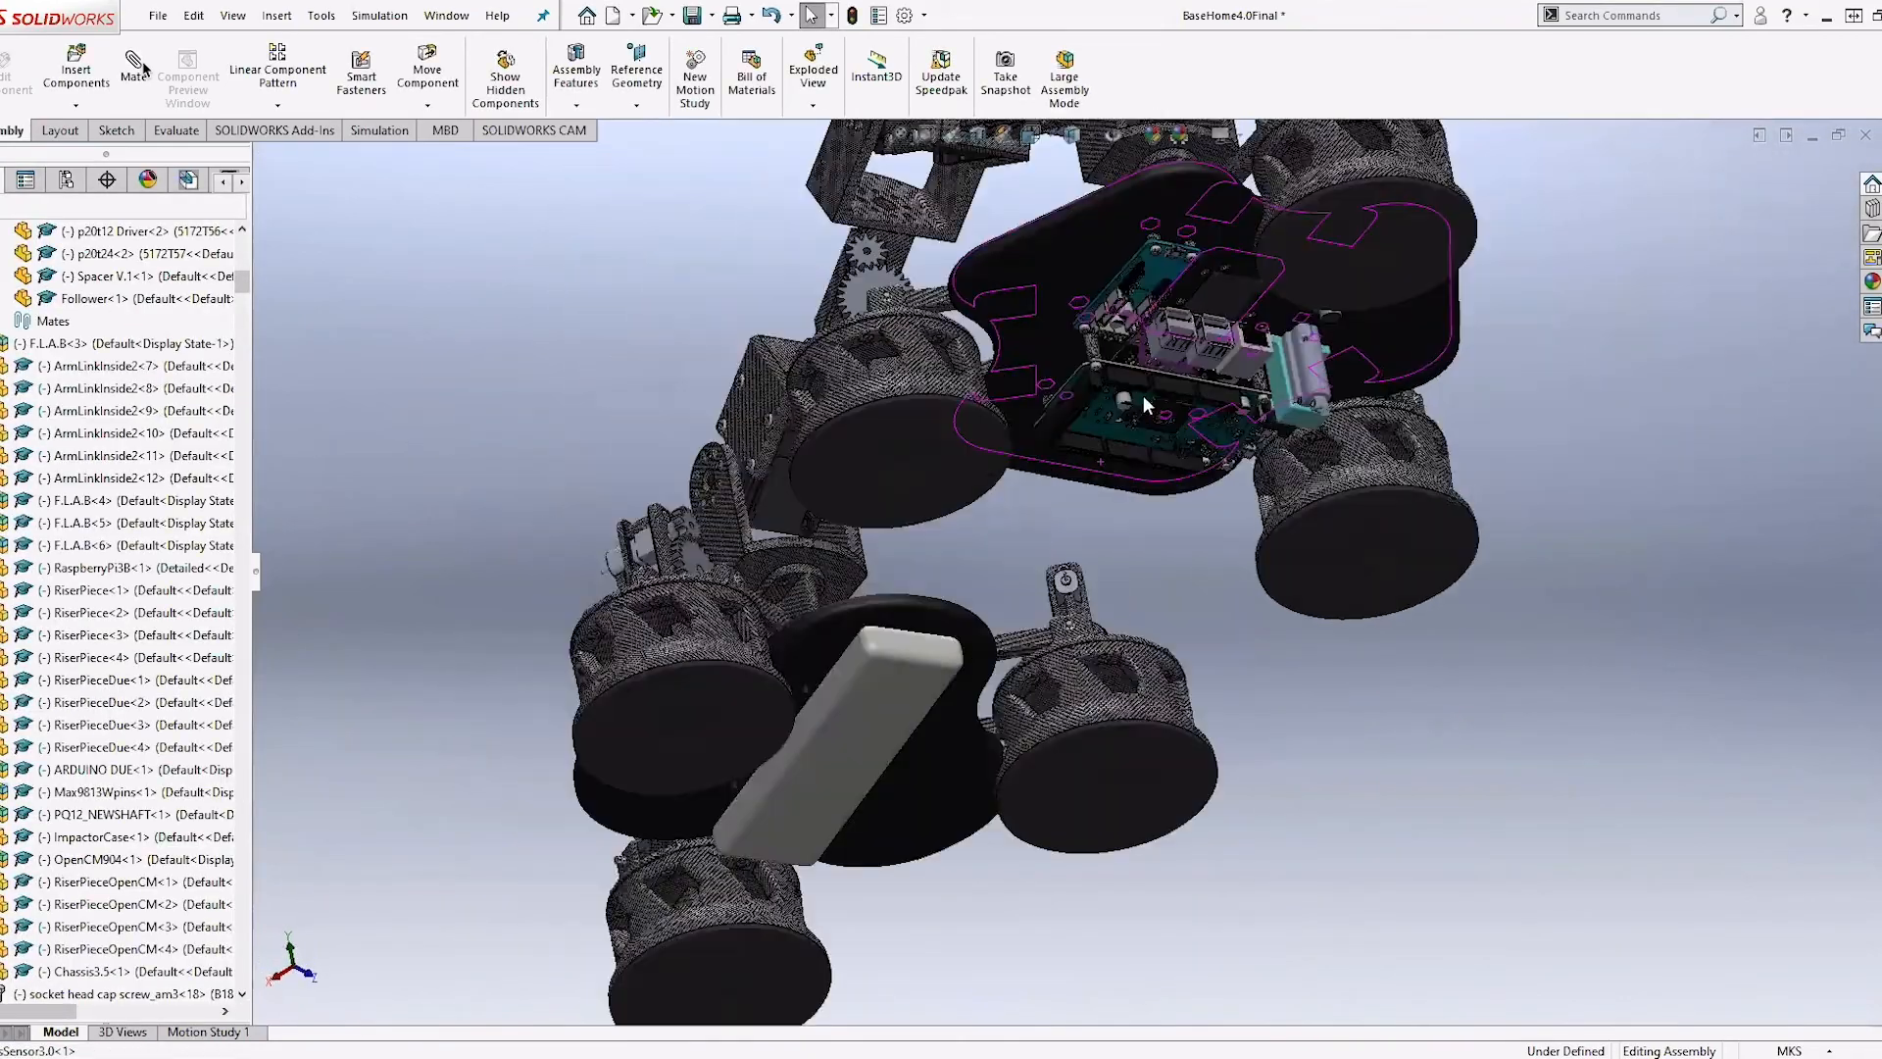